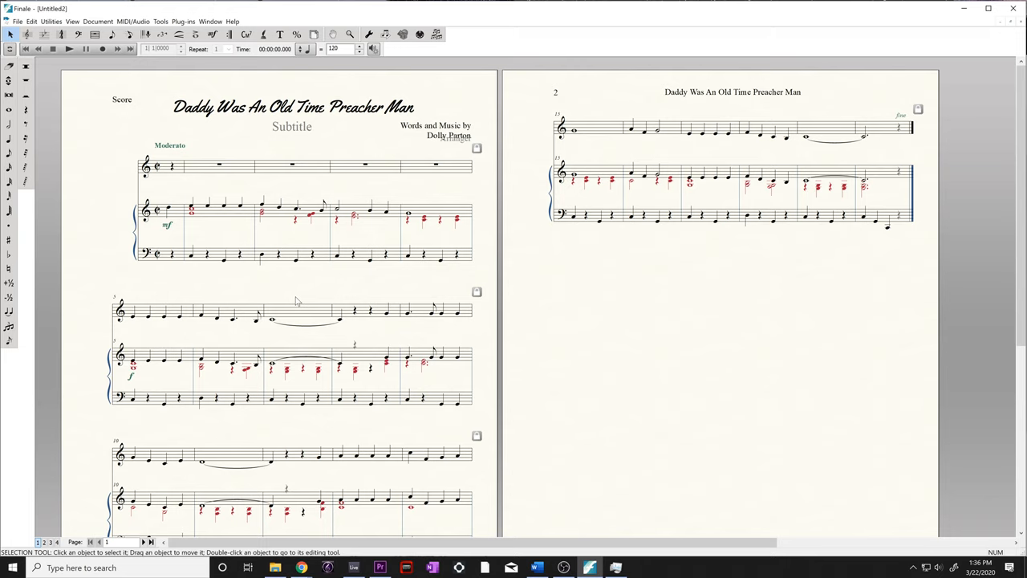
mouse_move(265, 137)
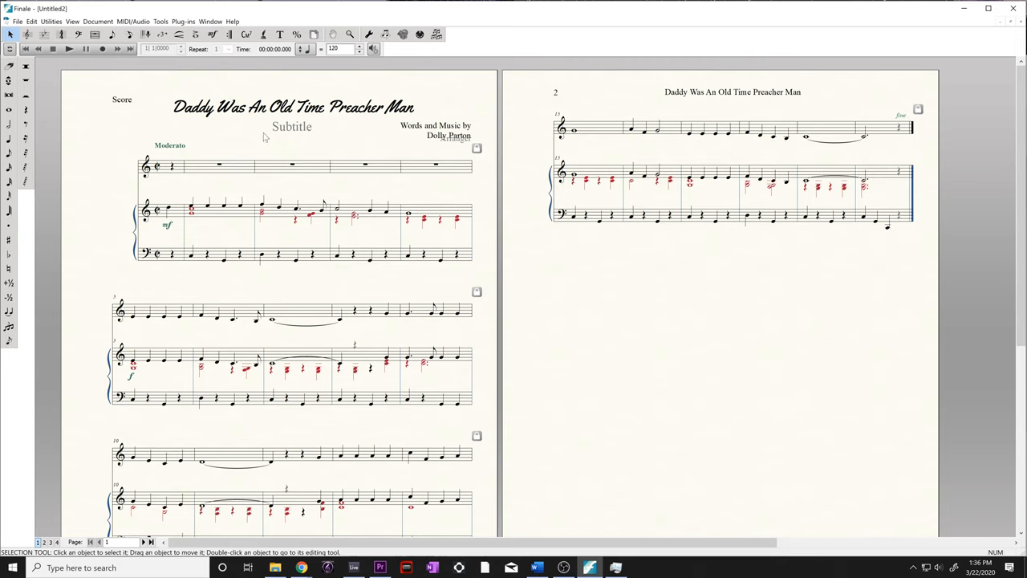
mouse_move(476, 201)
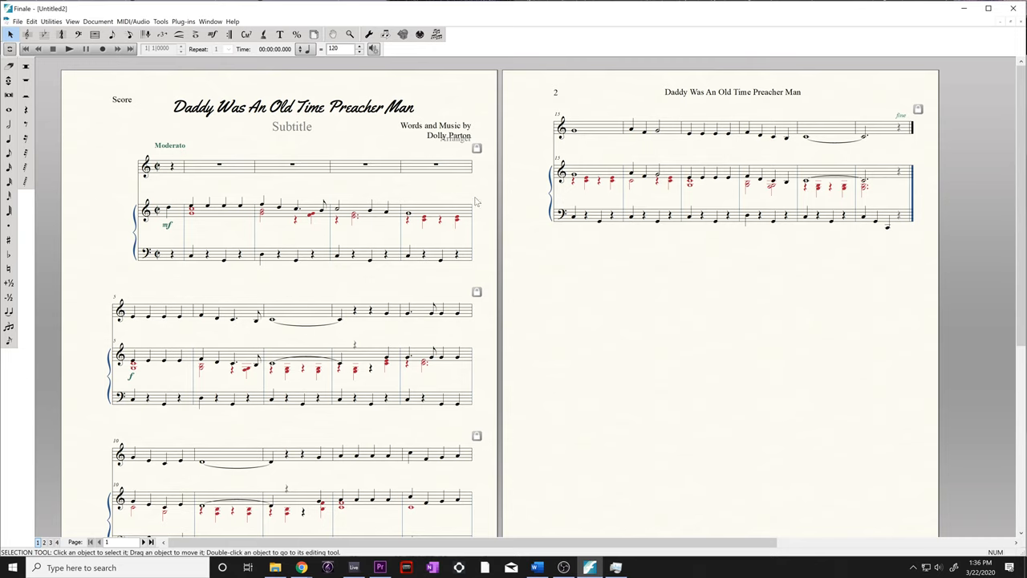
mouse_move(206, 488)
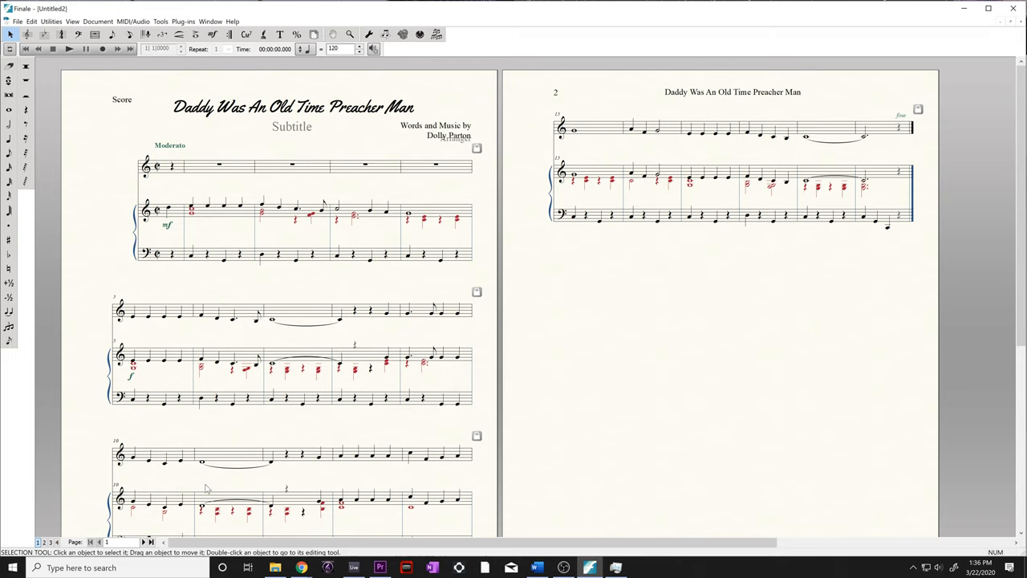
mouse_move(133, 167)
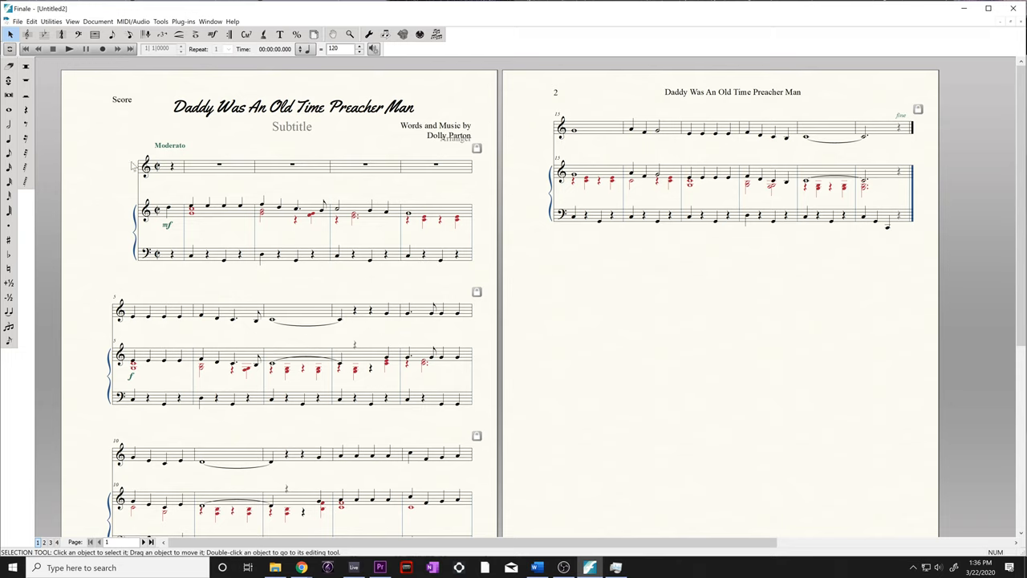
mouse_move(343, 166)
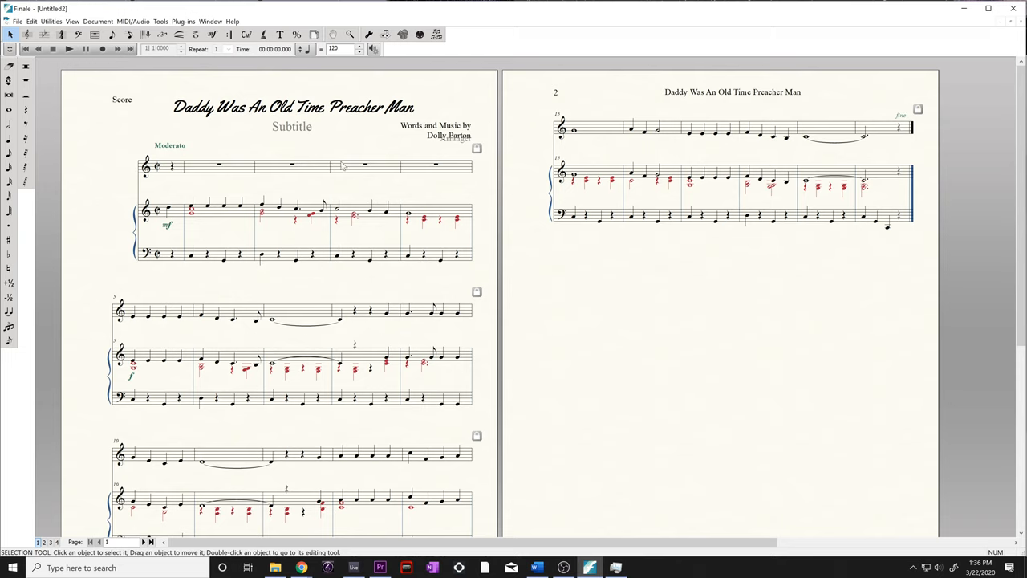
mouse_move(455, 292)
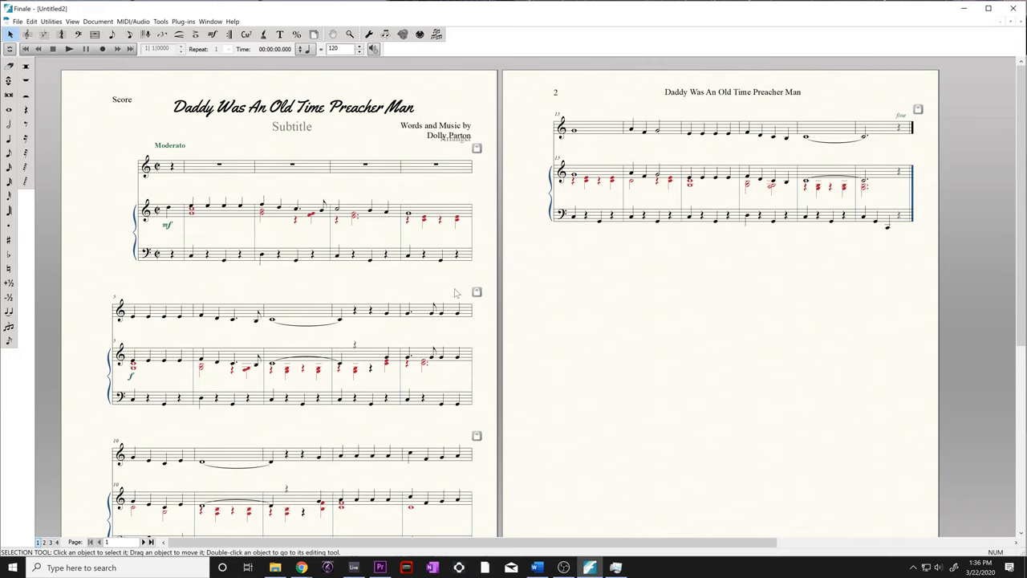
mouse_move(352, 164)
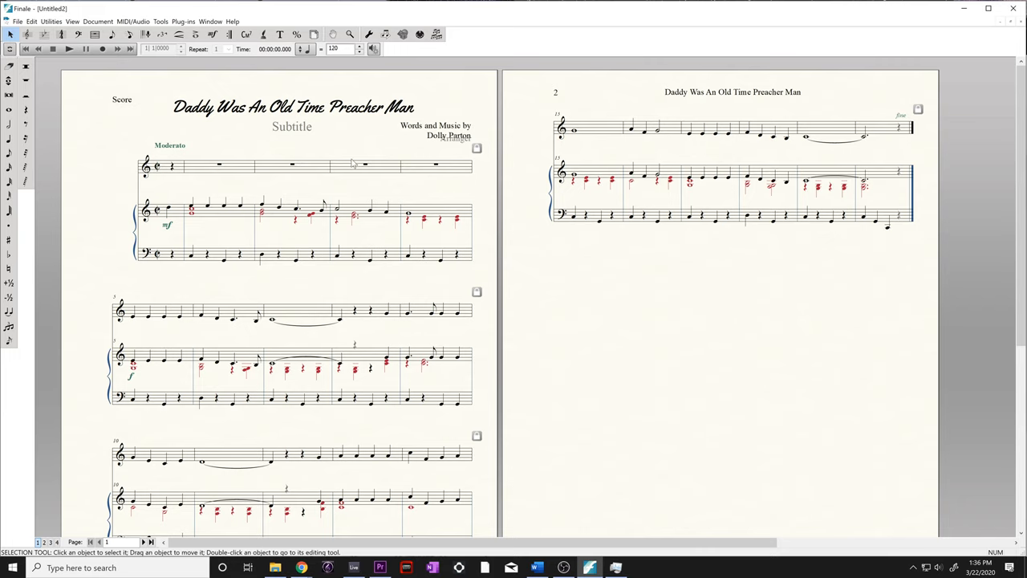
mouse_move(241, 181)
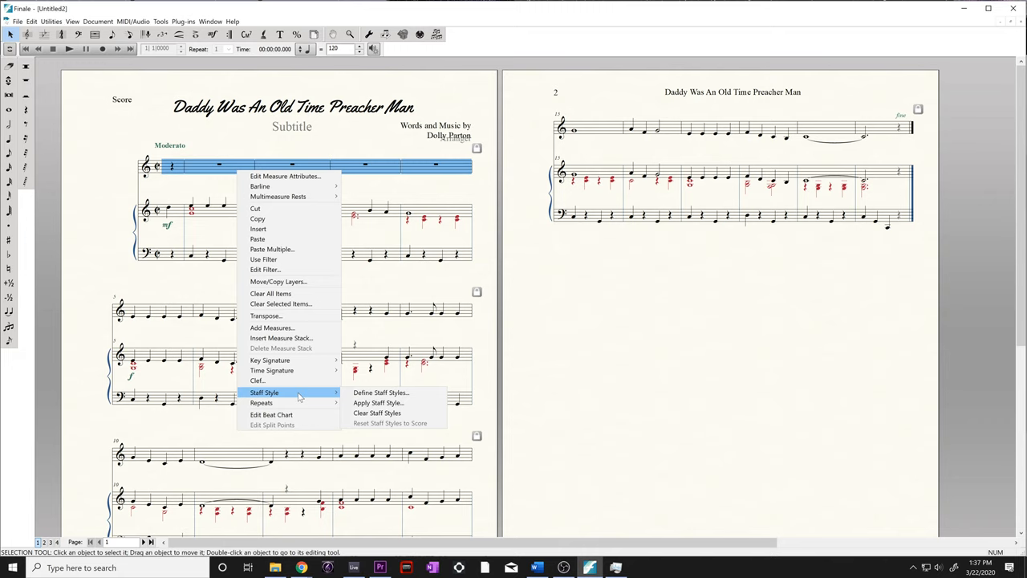
mouse_move(377, 402)
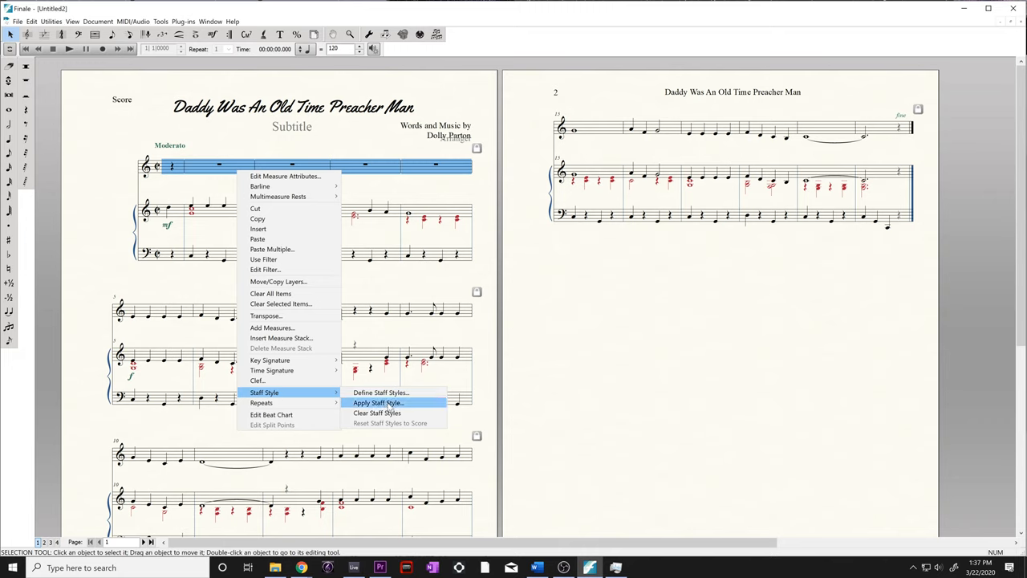
- Apply the Force Hide Staff (Collapse) staff style to the first system's empty melody staff
click(377, 402)
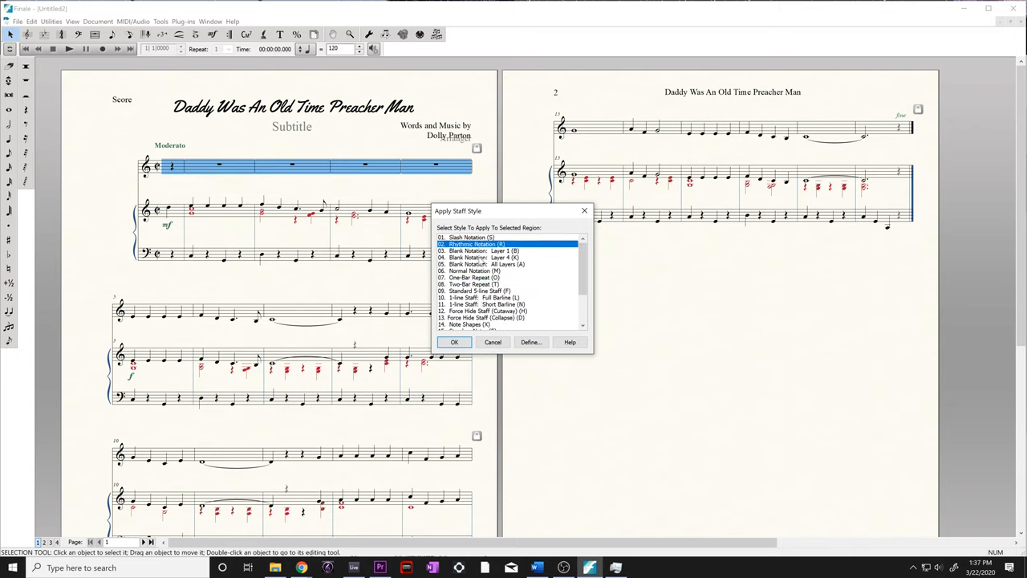
click(482, 264)
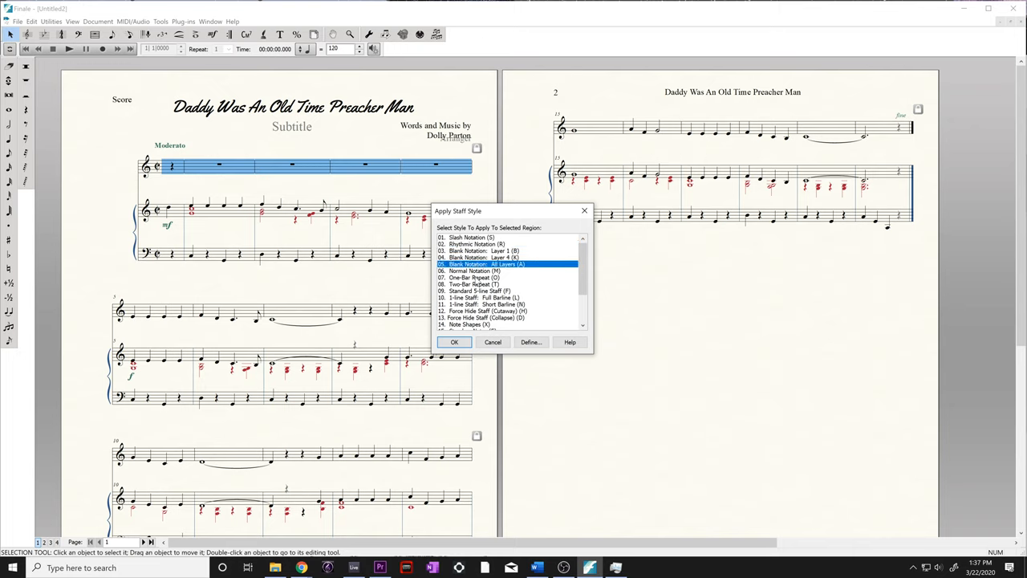
scroll(down, 3)
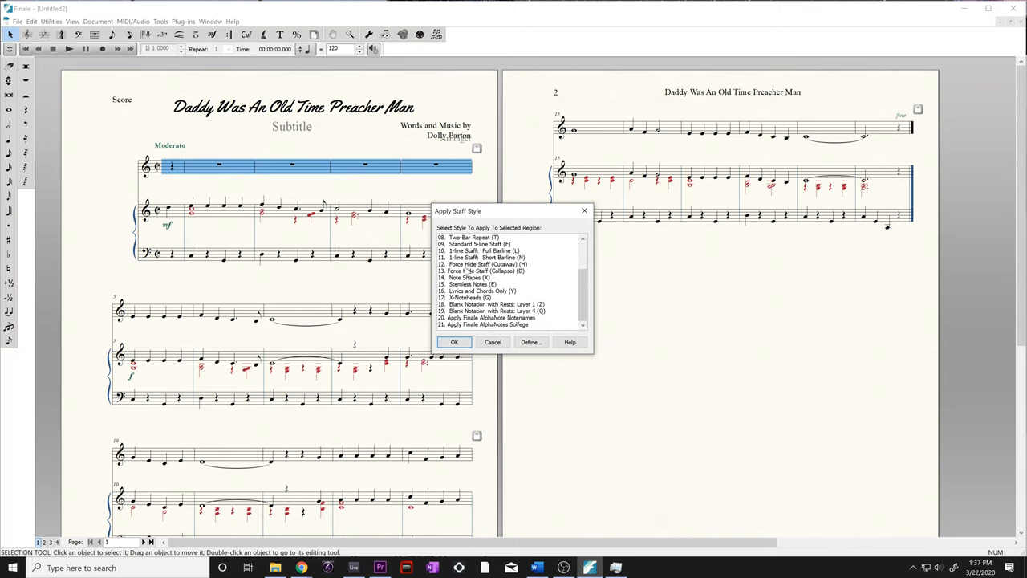
click(485, 271)
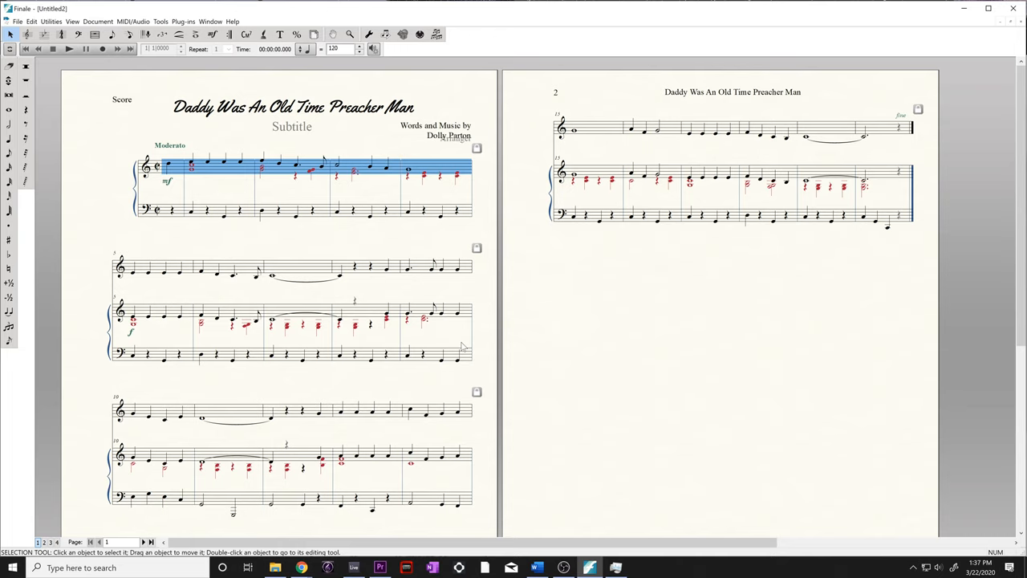
mouse_move(453, 150)
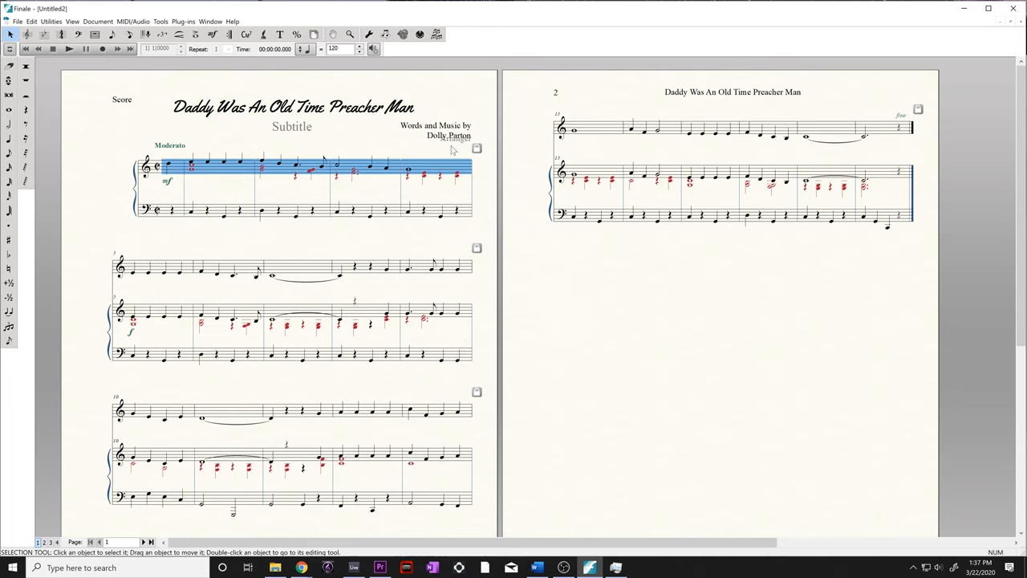
mouse_move(339, 172)
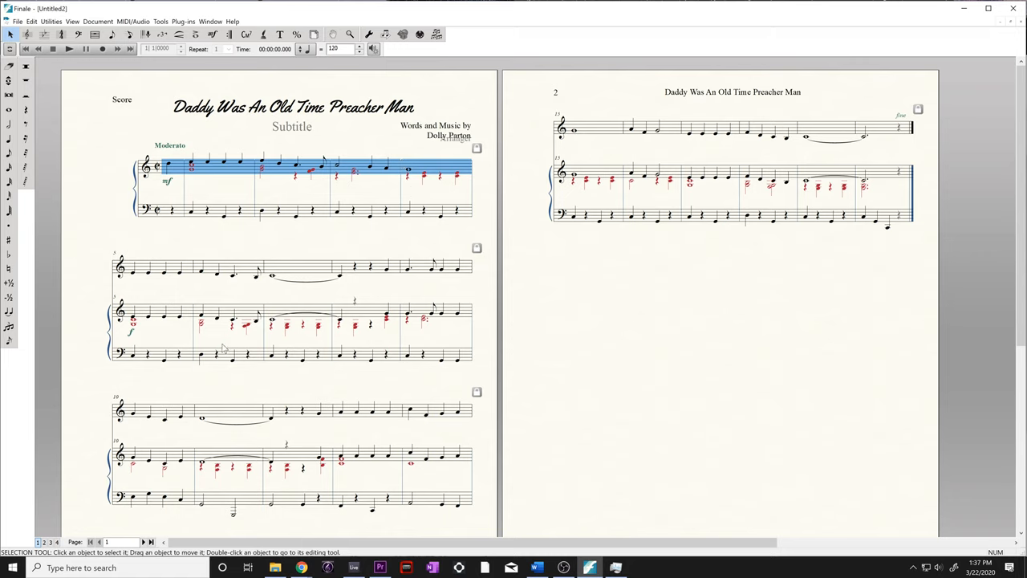
mouse_move(206, 298)
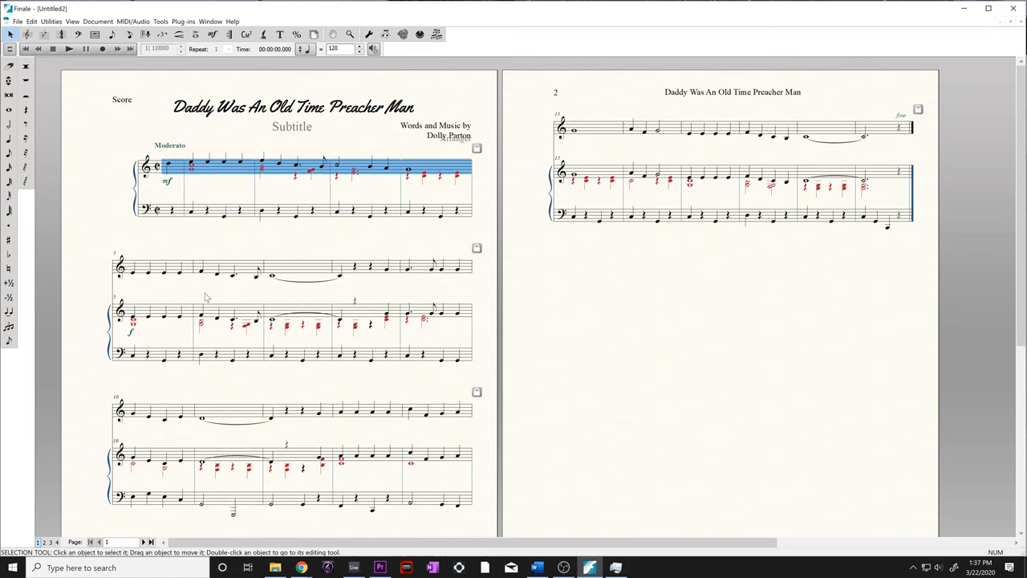
mouse_move(258, 295)
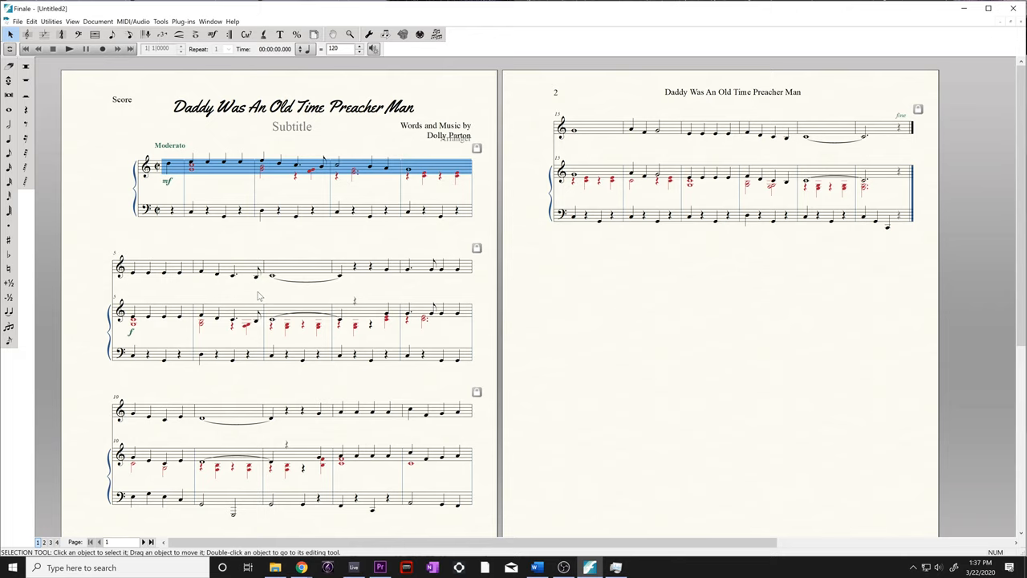
mouse_move(469, 186)
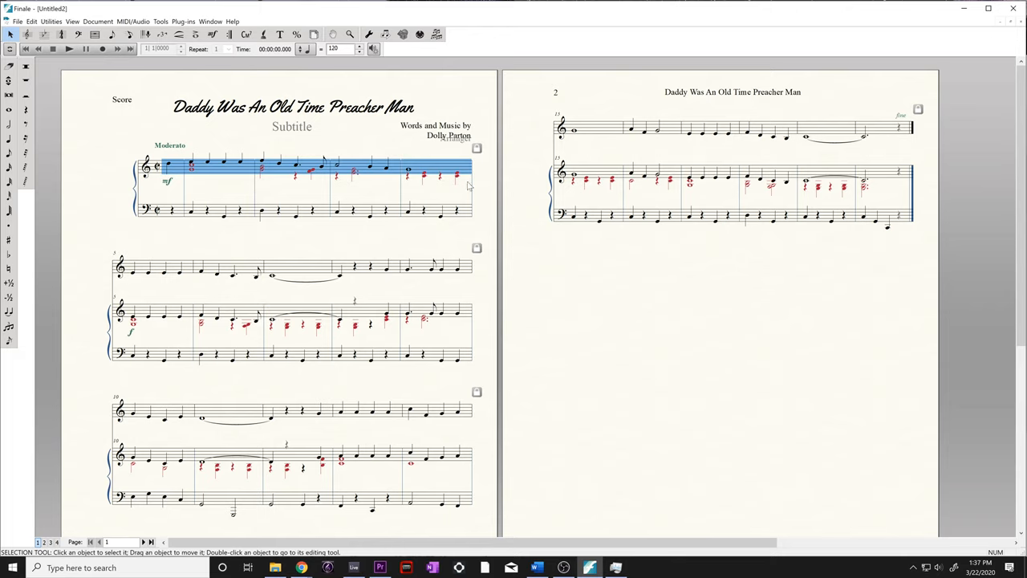
- Give measure 4 a double barline in Measure Attributes
click(93, 34)
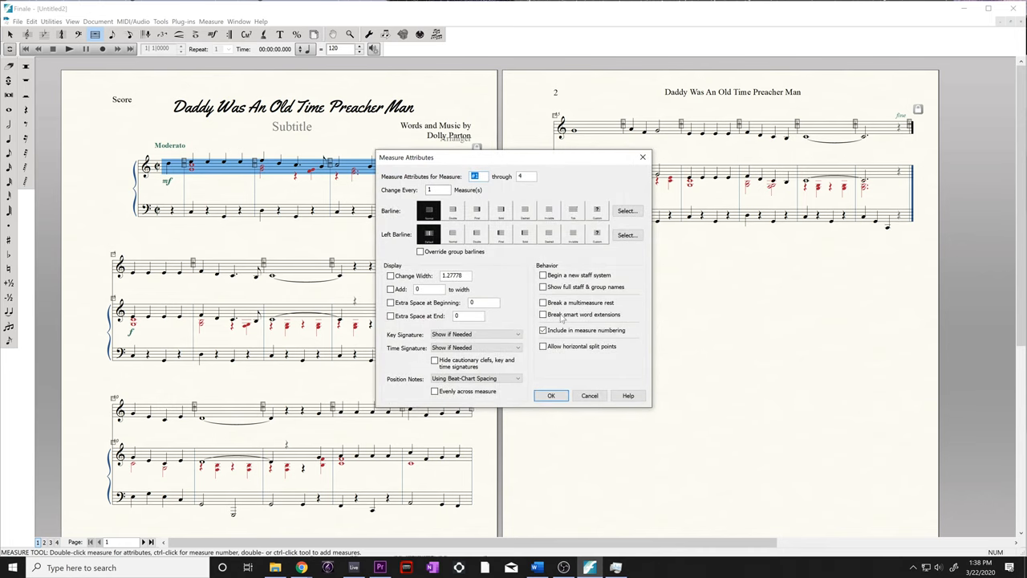
click(551, 395)
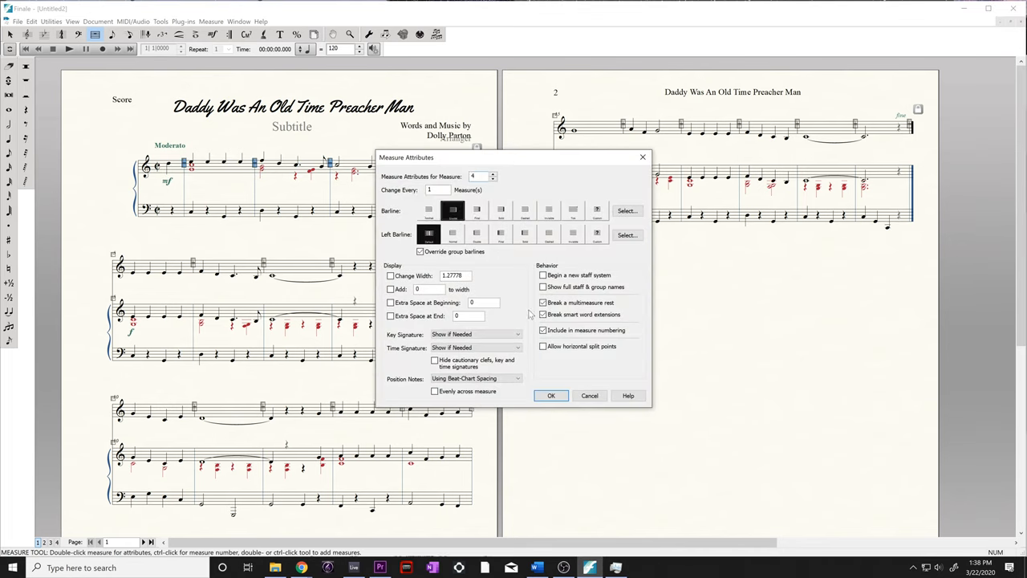
click(551, 395)
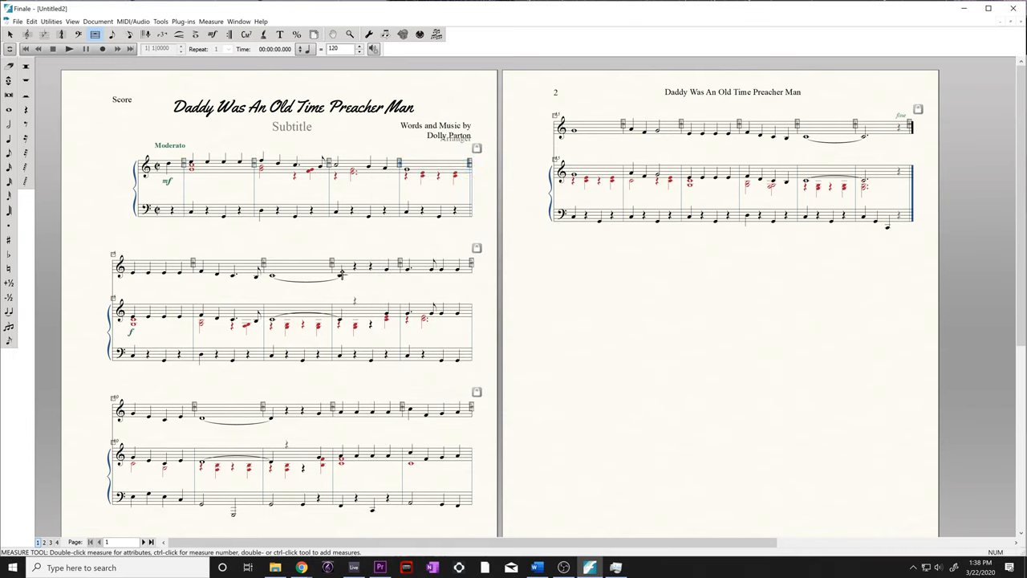
mouse_move(305, 235)
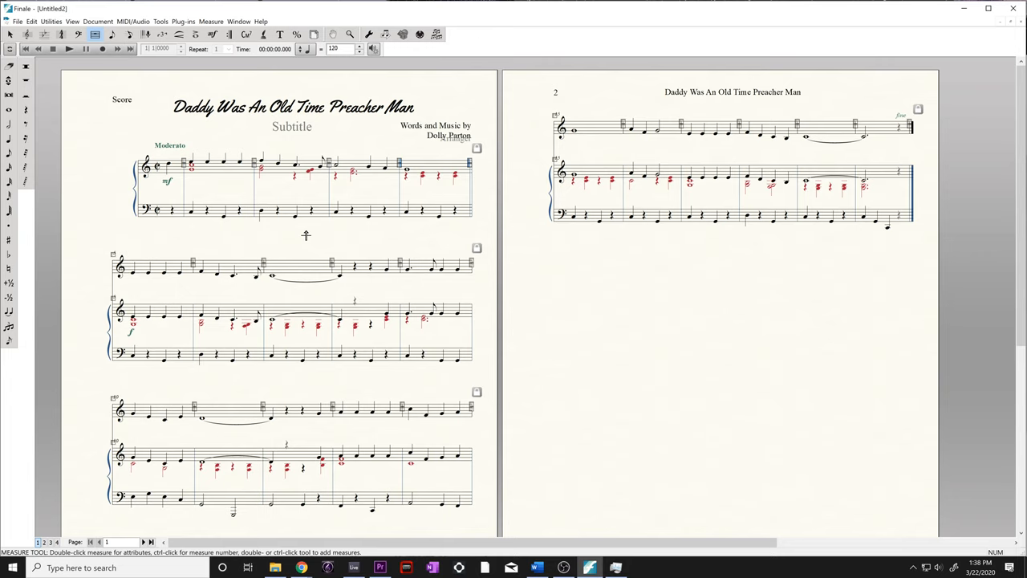
mouse_move(238, 233)
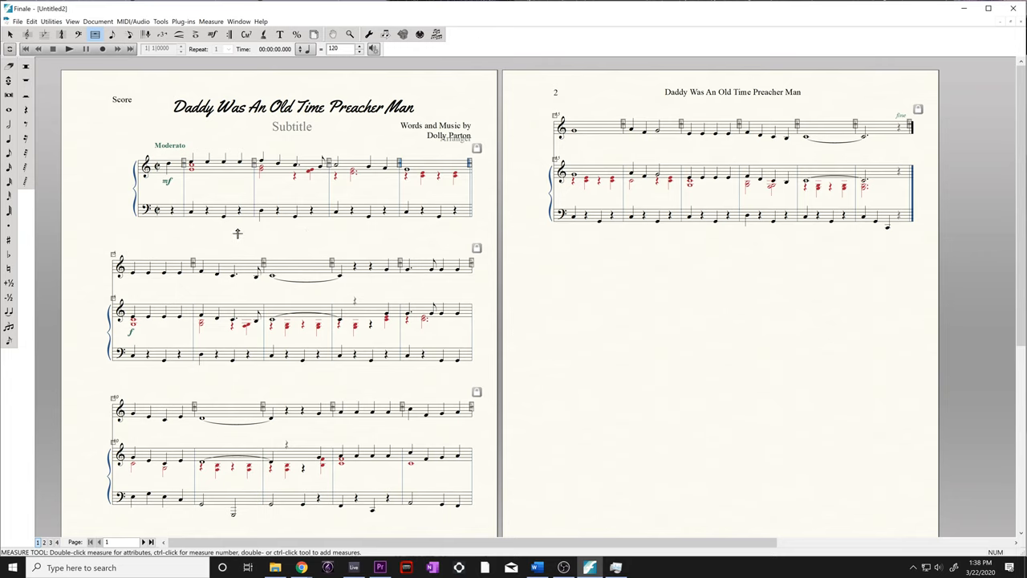
- Leave measure editing and switch to the Chord tool
click(128, 34)
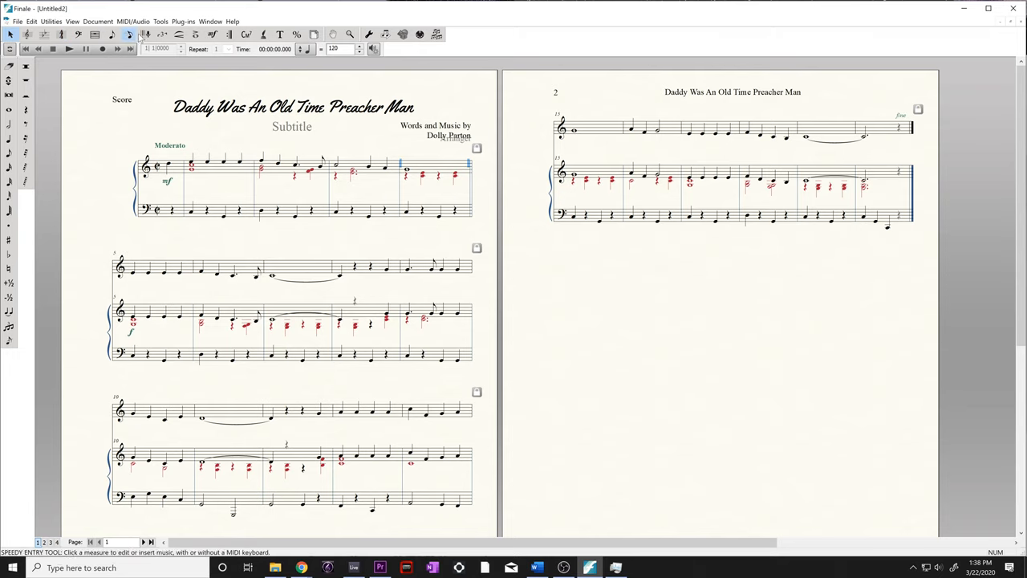
click(246, 33)
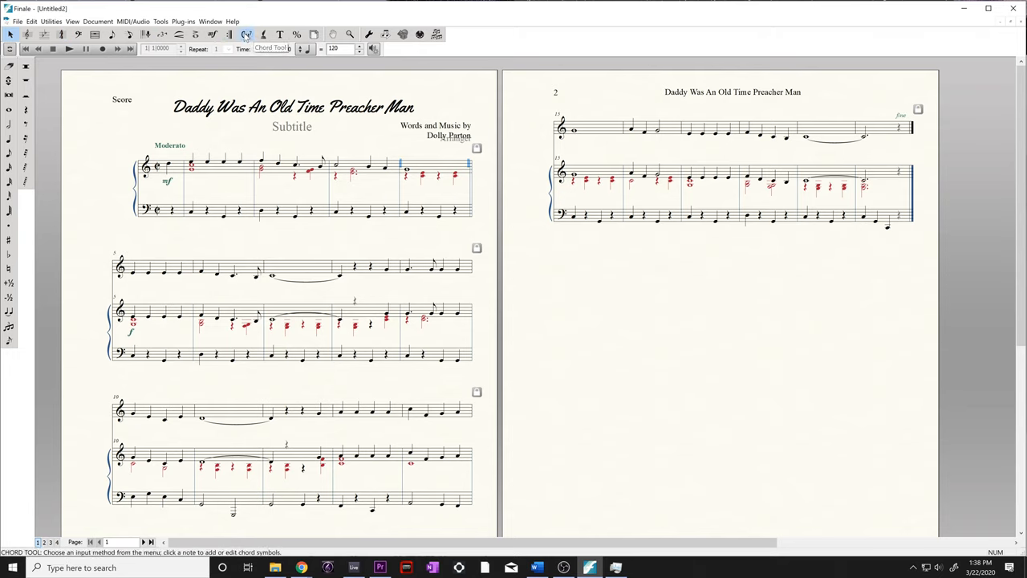
mouse_move(247, 38)
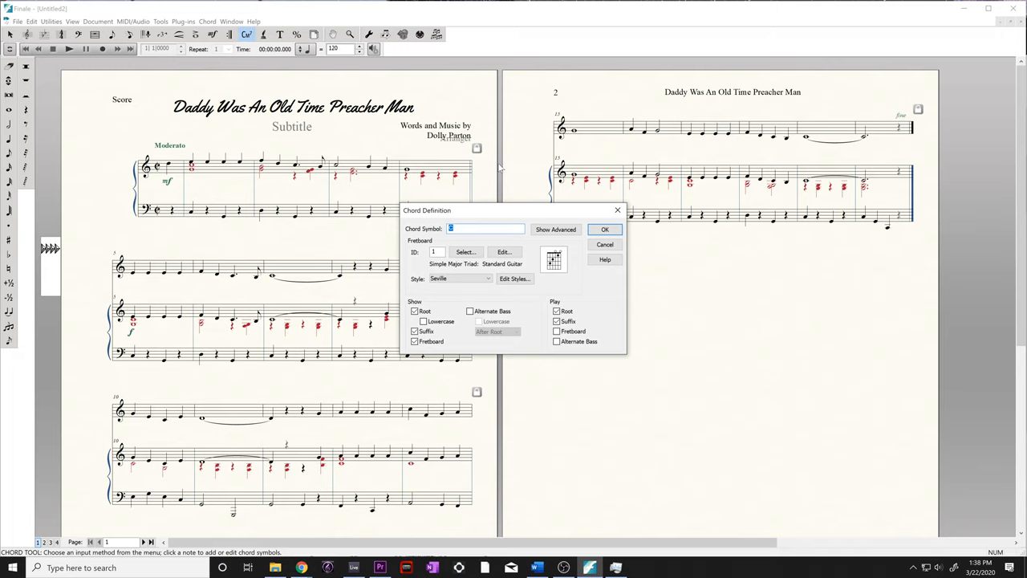
- Define a C chord symbol with fretboard above measure 5's first melody note
text(Dmaj)
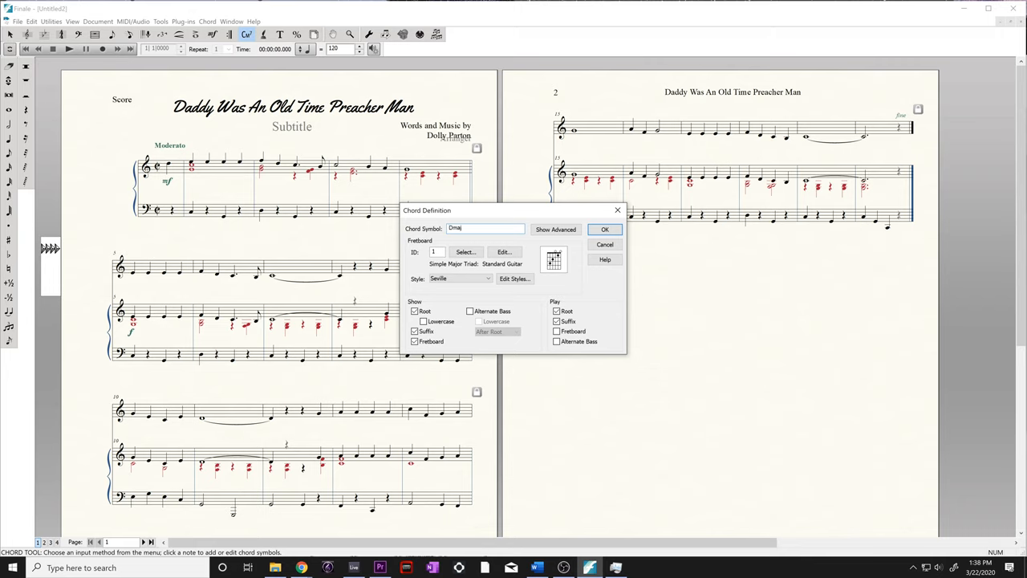
text(7b)
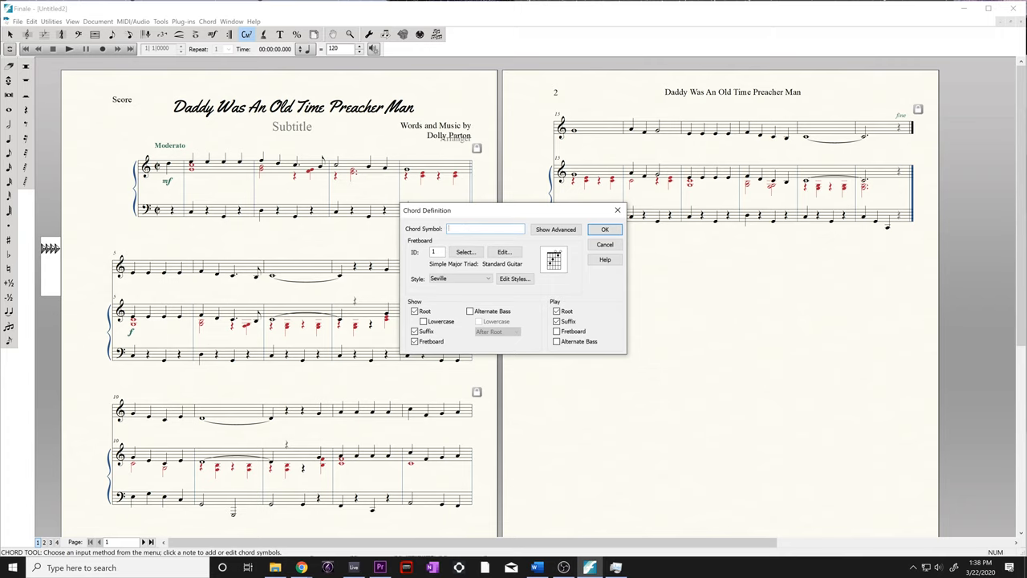
text(C)
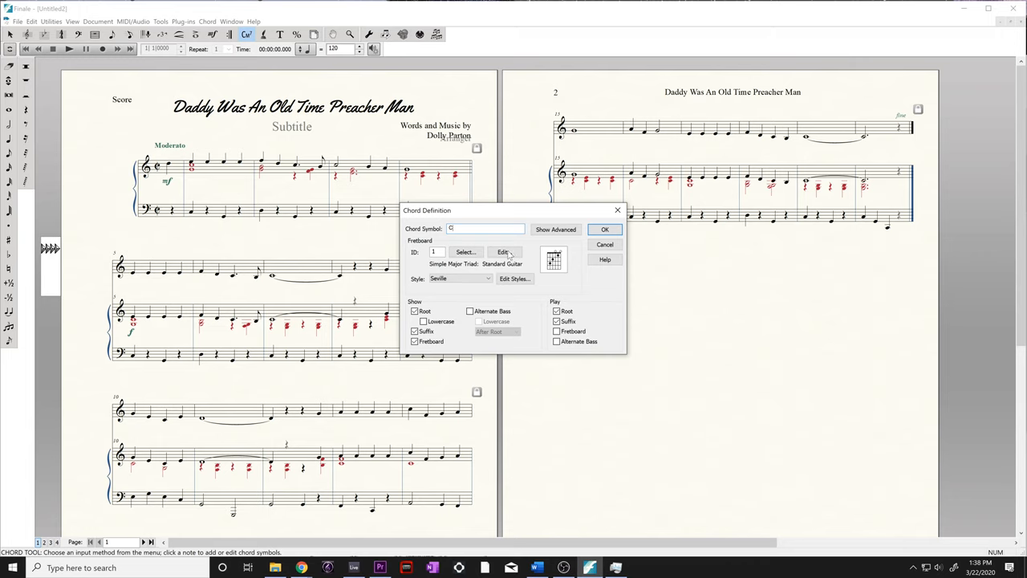
click(415, 311)
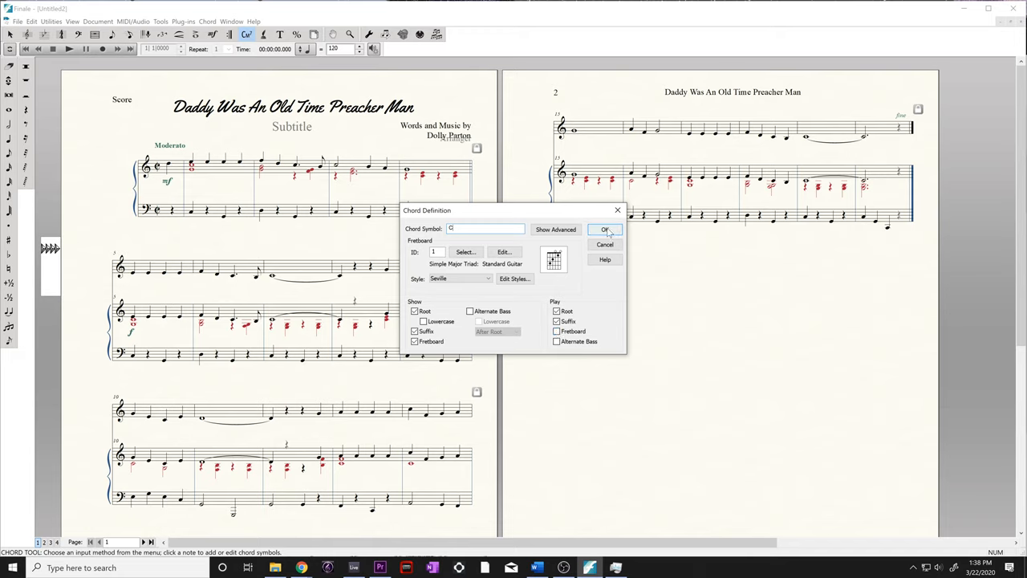
click(605, 229)
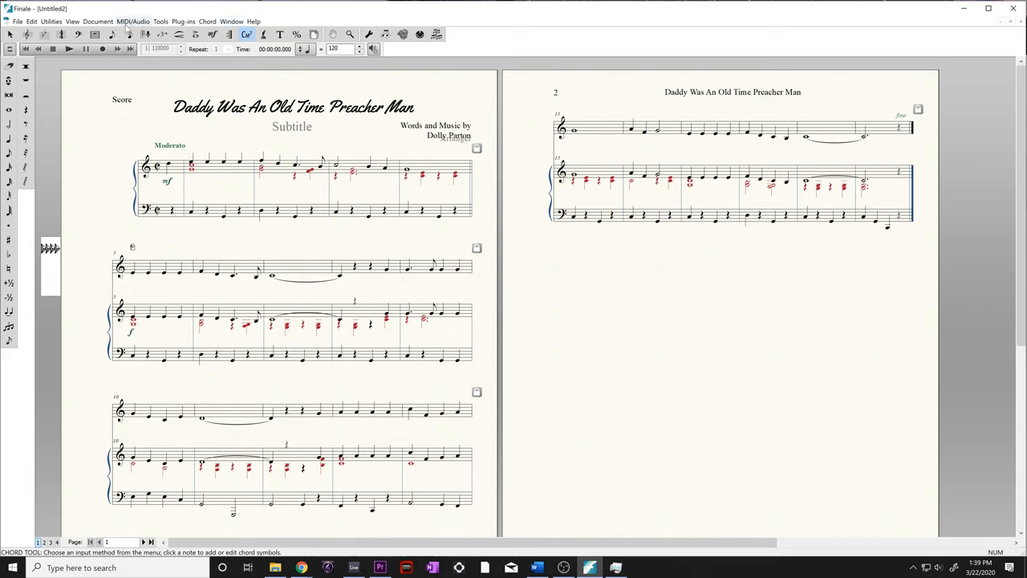
- Turn on Show Fretboards from the Chord menu
click(207, 21)
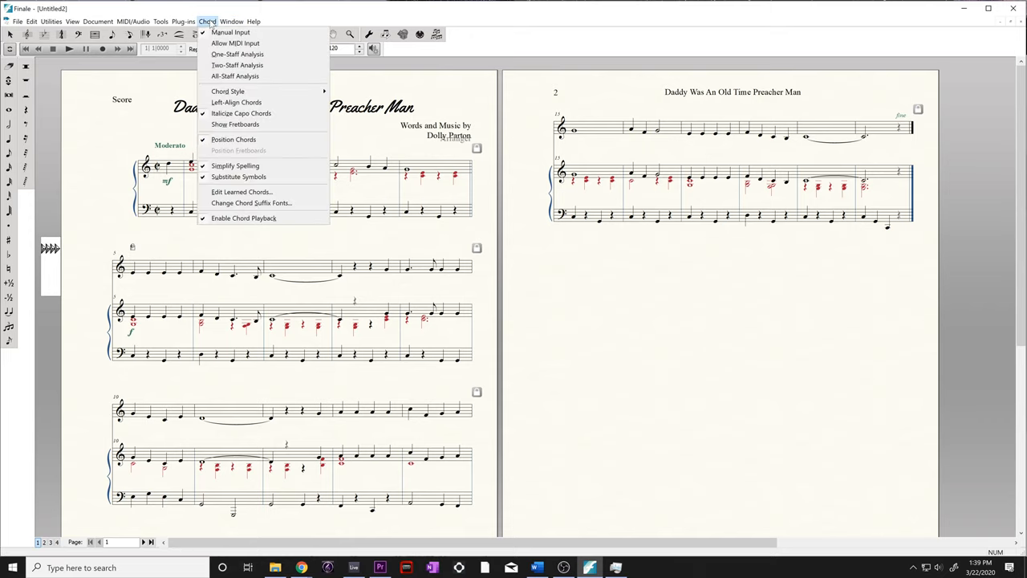
mouse_move(235, 43)
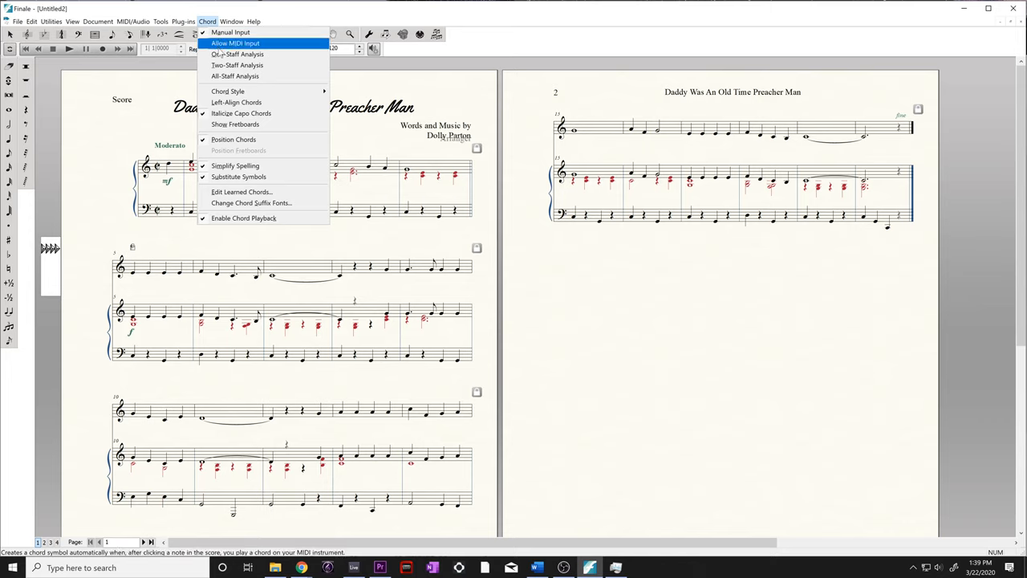
mouse_move(236, 124)
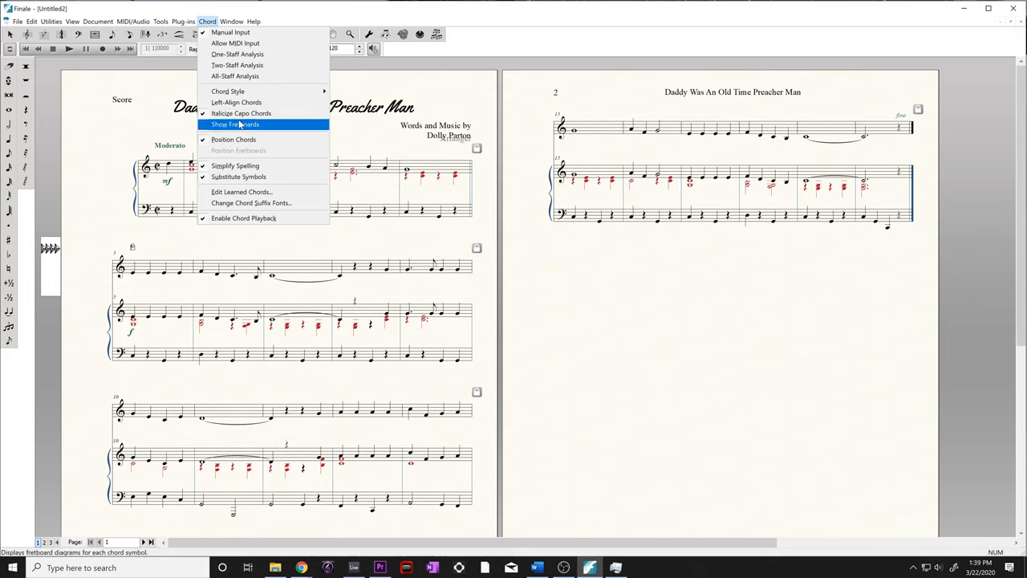
click(236, 123)
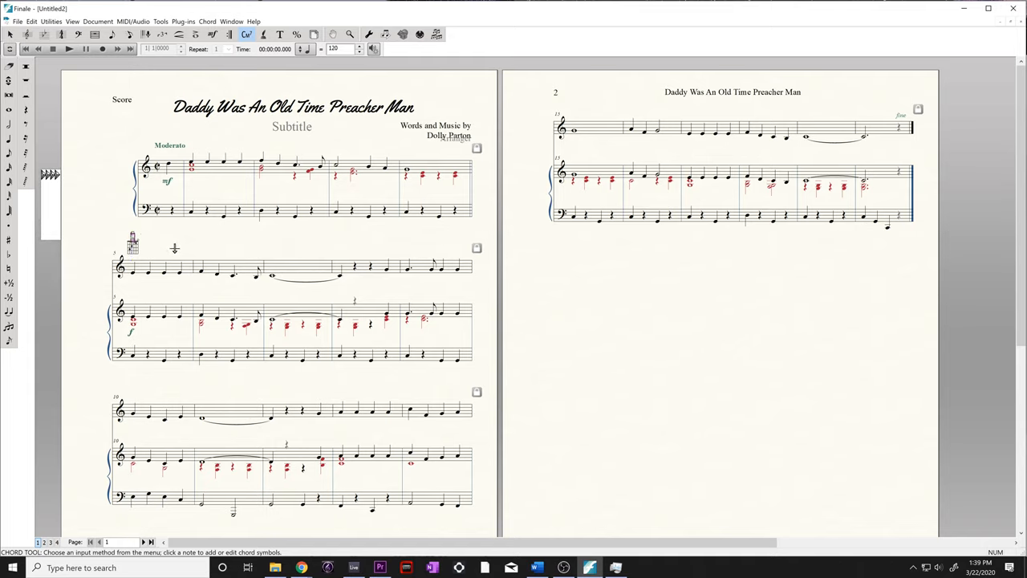
mouse_move(245, 263)
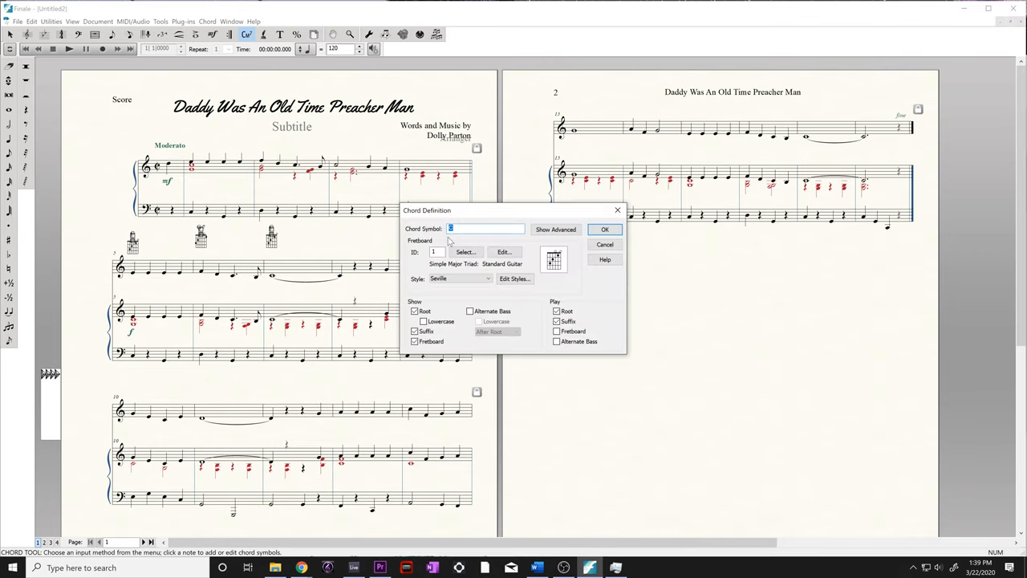
- Define and confirm another fretboard chord symbol in the Chord Definition dialog
click(604, 230)
text(G)
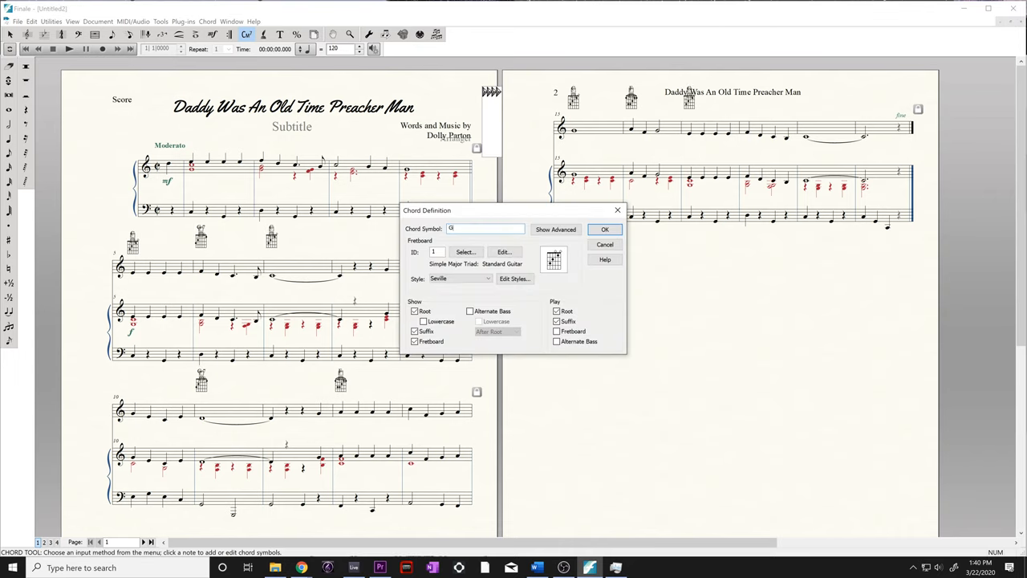
click(604, 230)
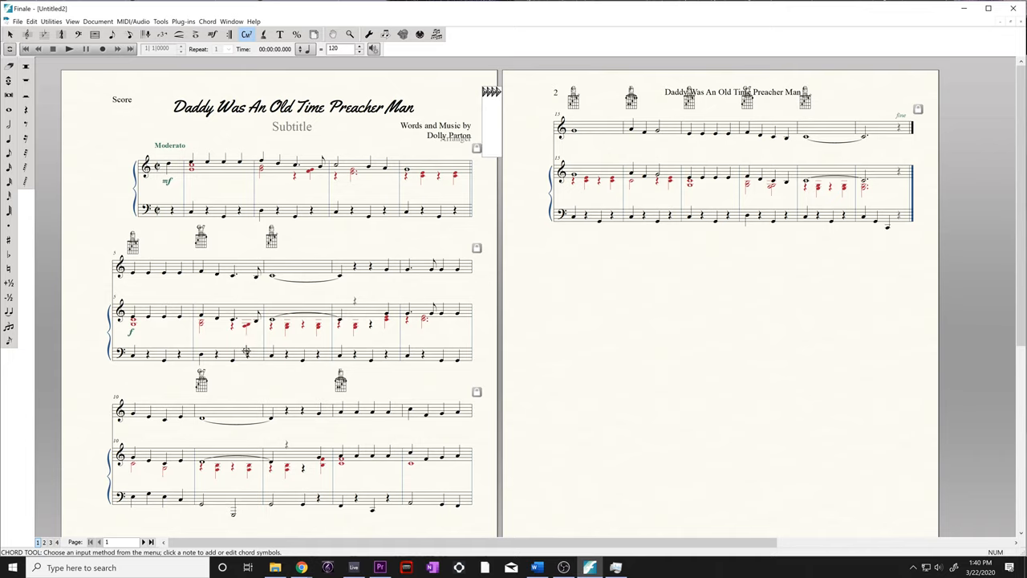
- Add the remaining chord above page 2's melody, then switch to lyrics entry
click(200, 235)
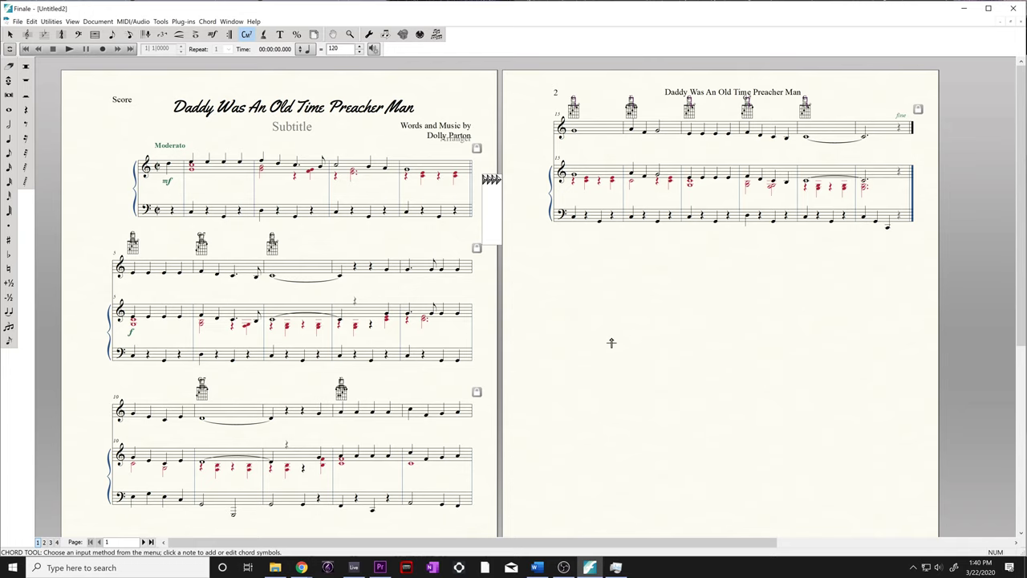
mouse_move(603, 335)
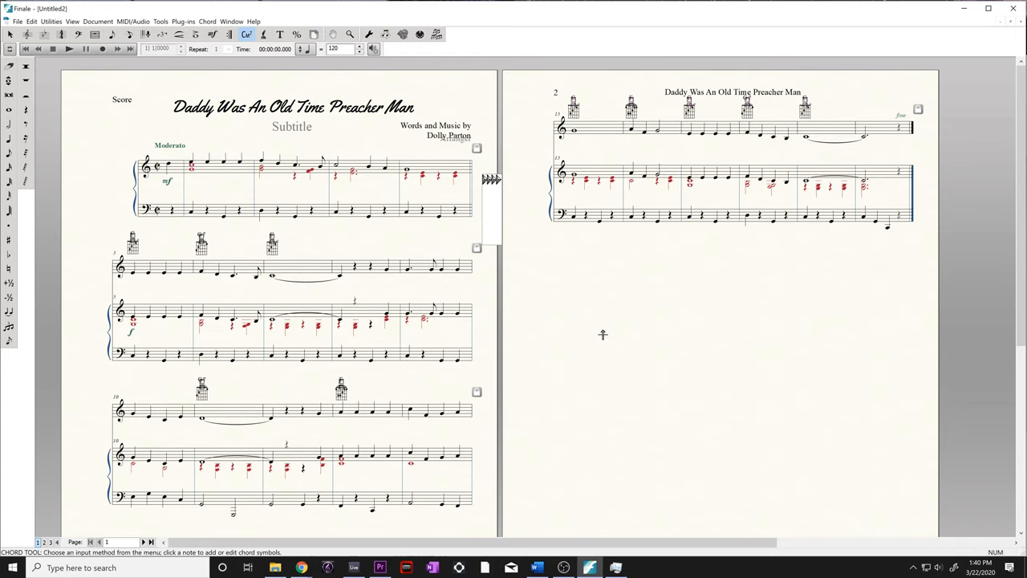
mouse_move(239, 345)
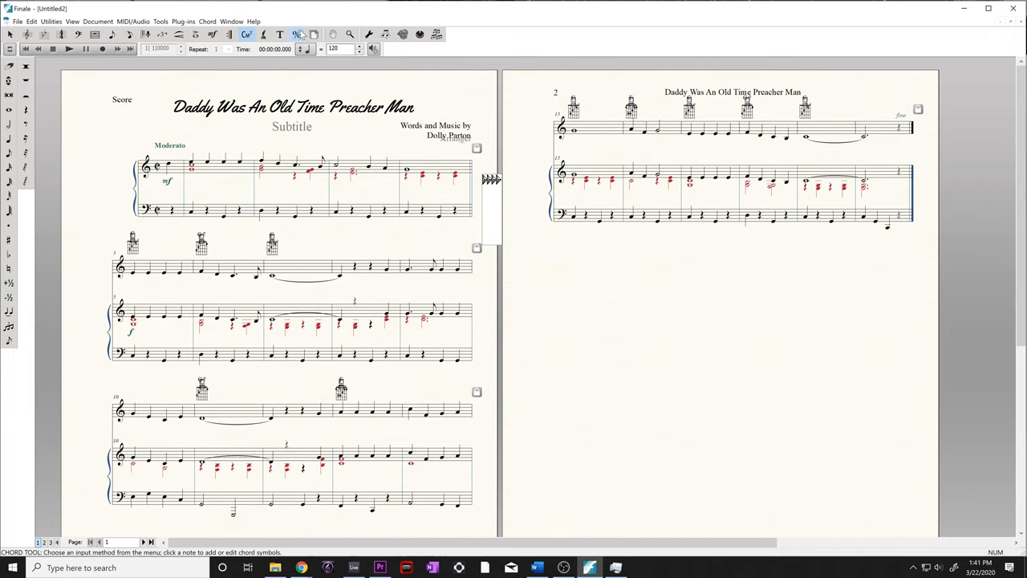
click(263, 34)
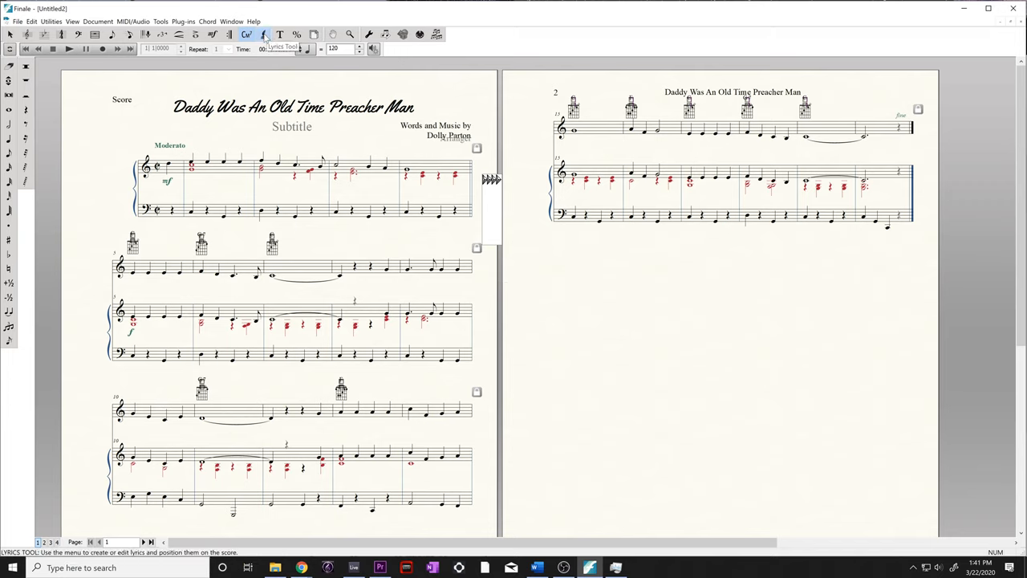
- Switch to the Lyrics tool to enter 'Dad' under measure 5
click(265, 33)
text(Da)
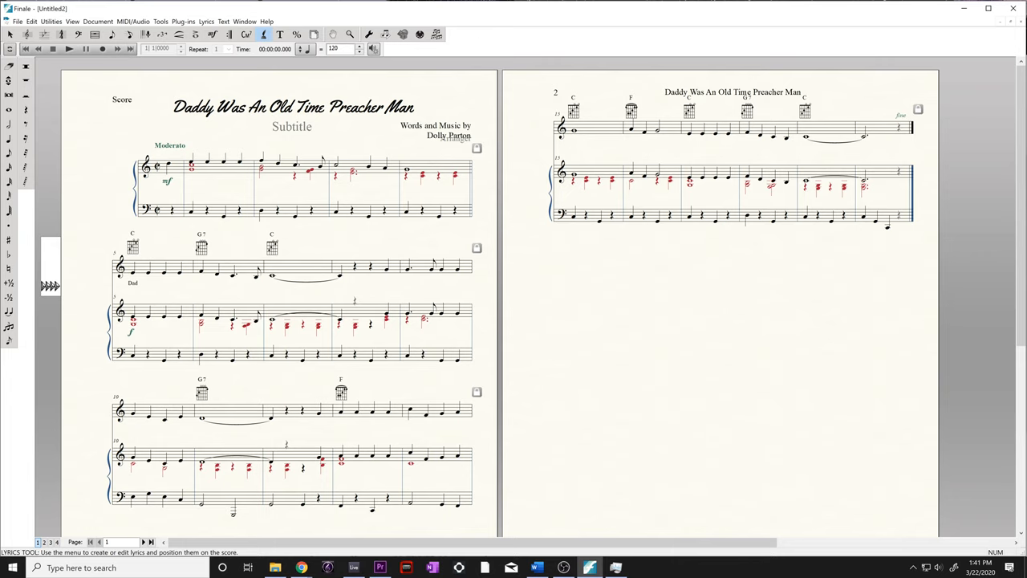
- Type the verse lyrics through 'Yes, Daddy was an old time preacher man', then return to Selection
text(dy)
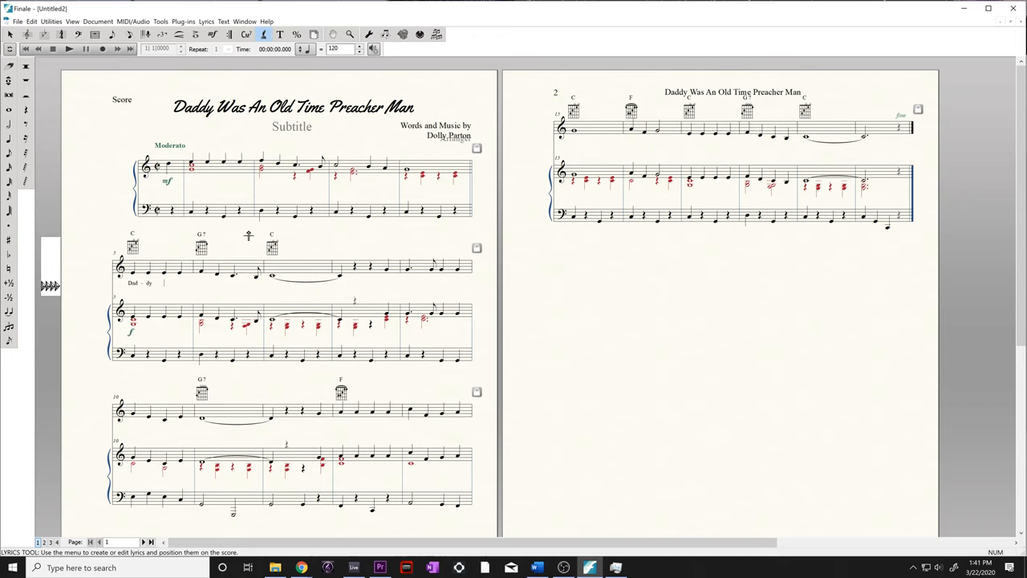
text(was an old time preech)
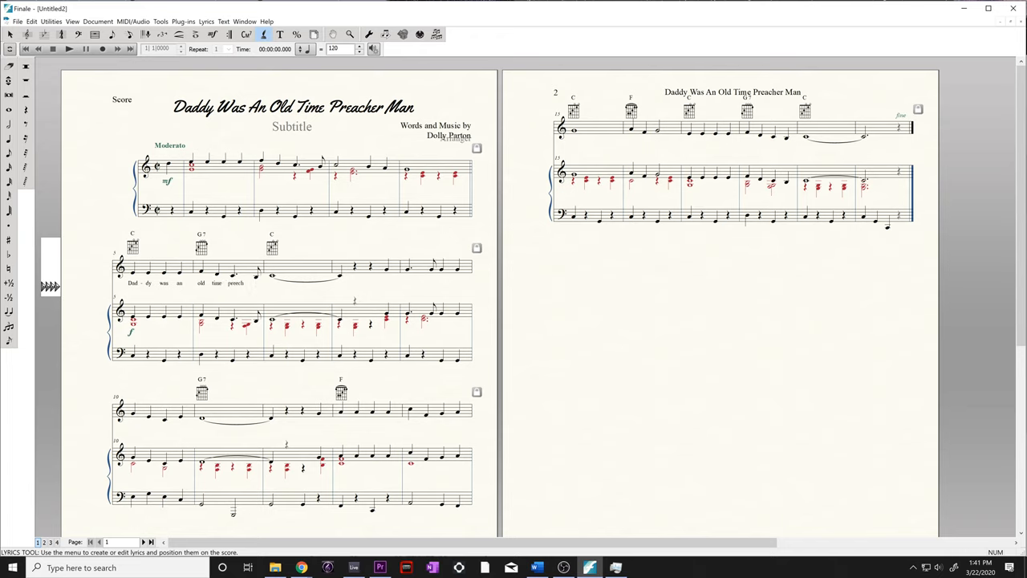
text(er man; He preached the word of)
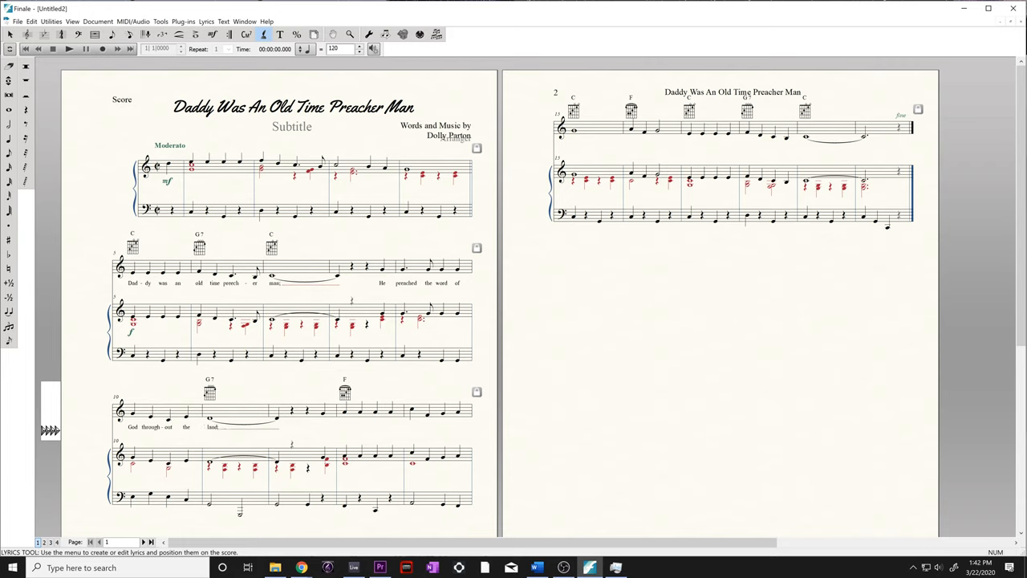
click(323, 427)
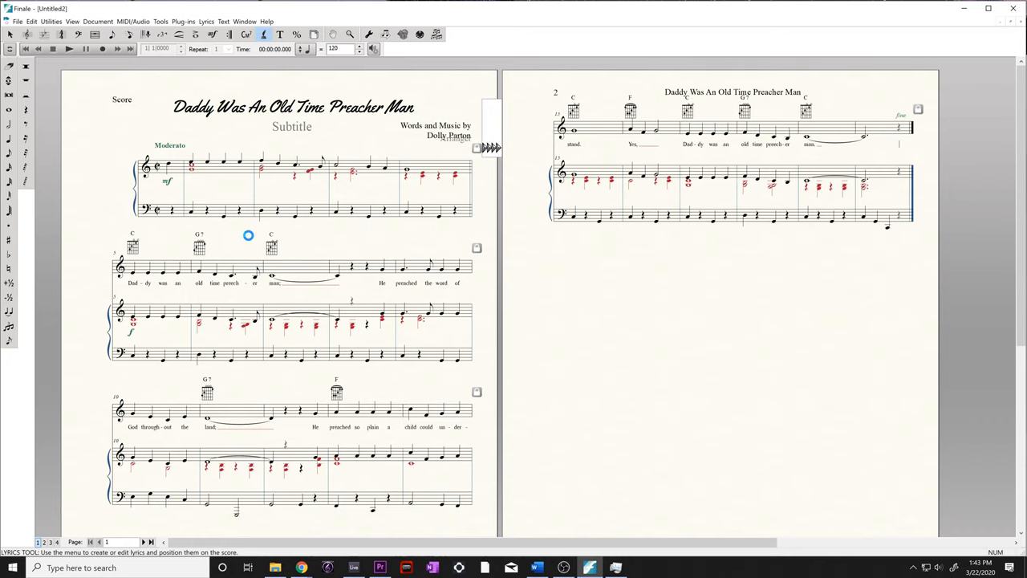
click(10, 33)
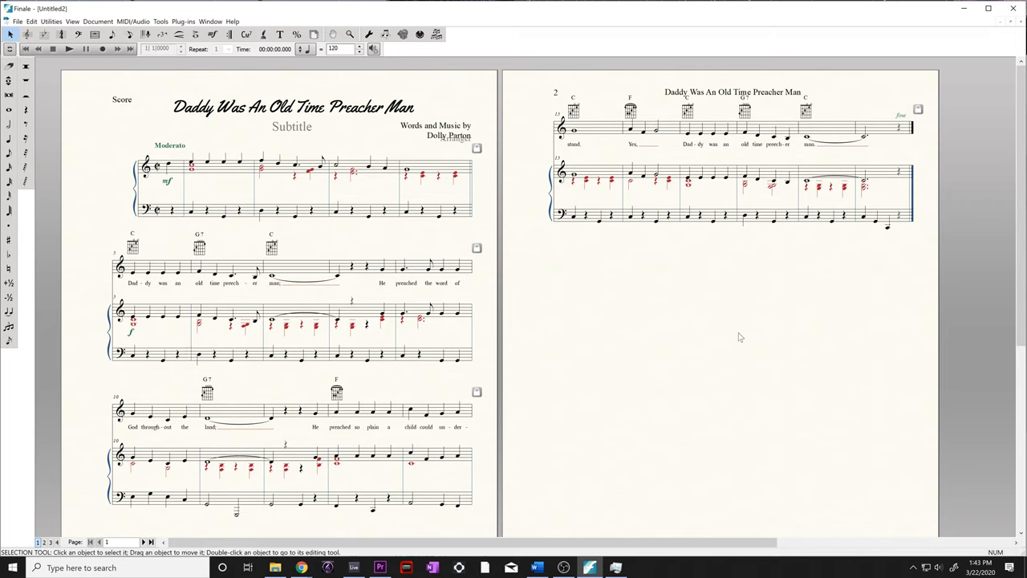
mouse_move(850, 164)
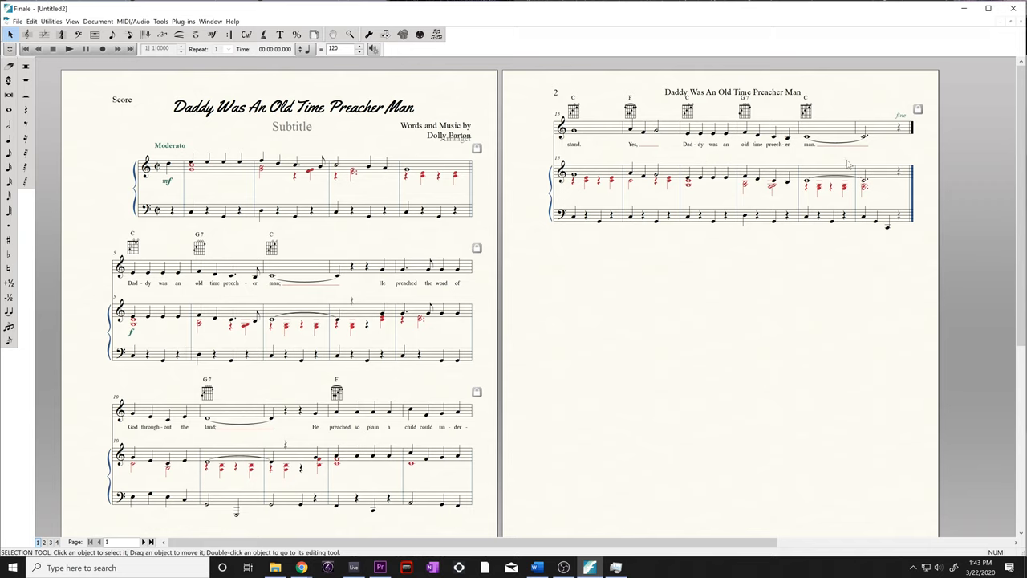
mouse_move(395, 409)
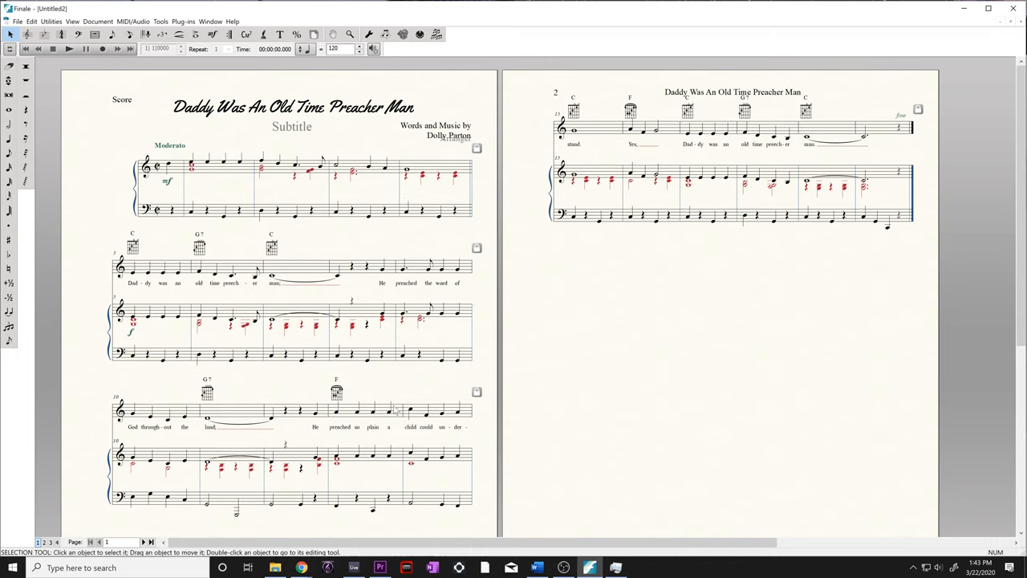
mouse_move(217, 433)
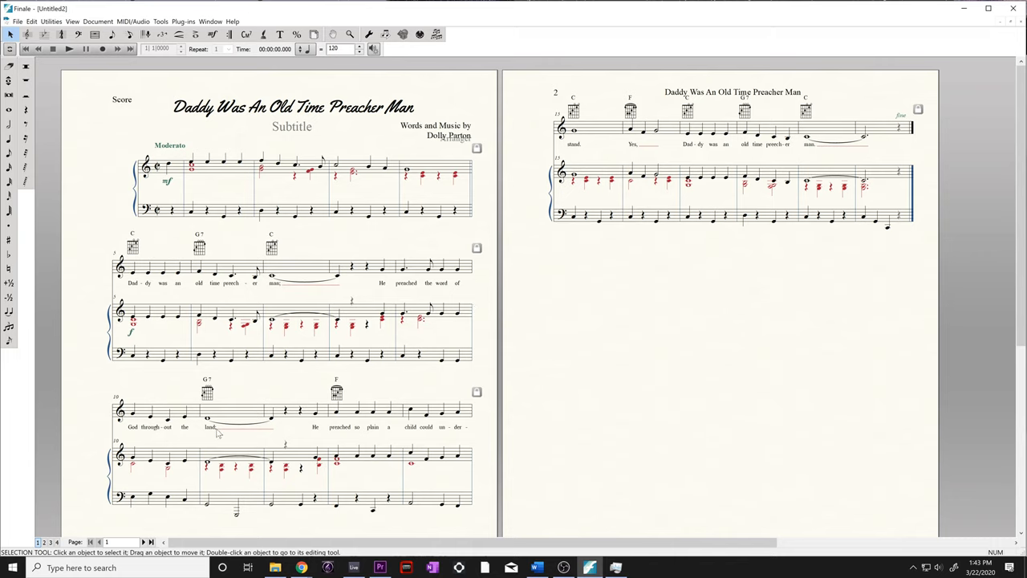
mouse_move(274, 434)
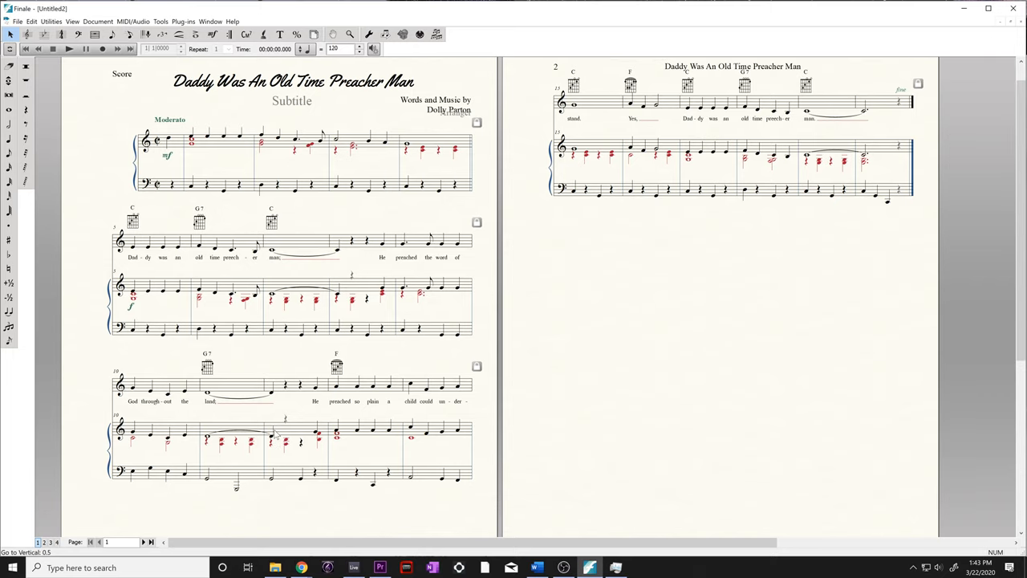
scroll(up, 3)
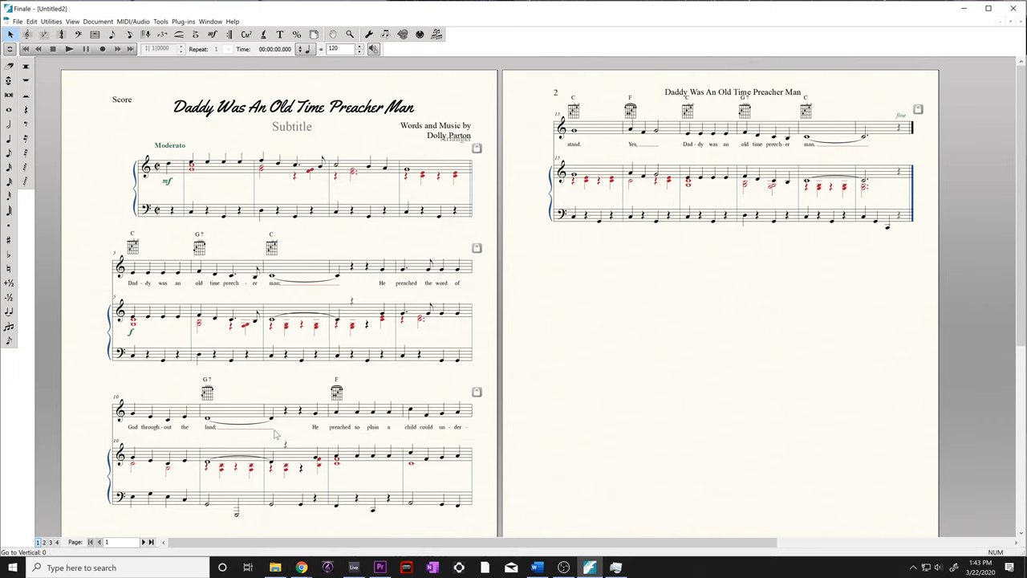
scroll(up, 3)
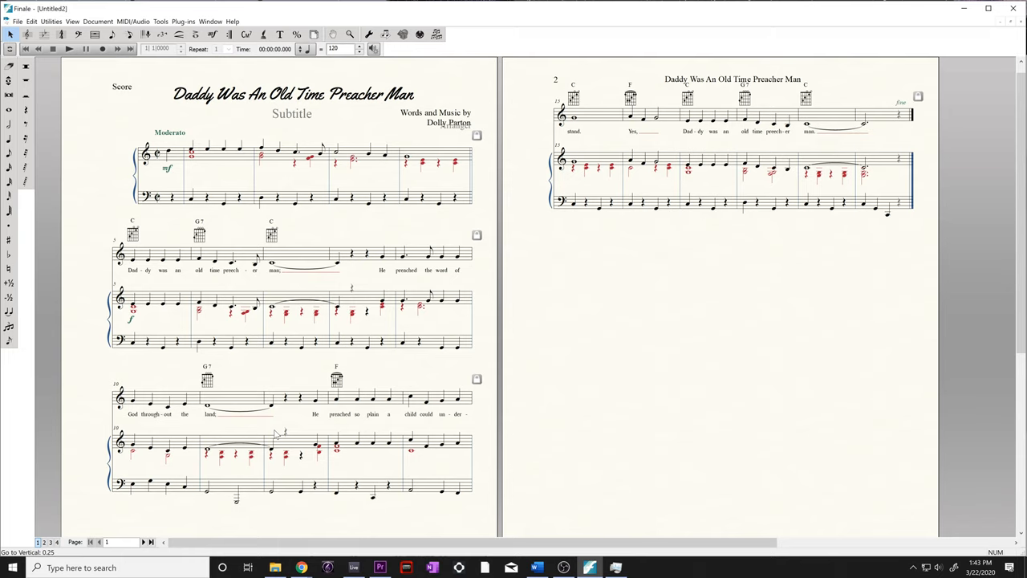
mouse_move(280, 434)
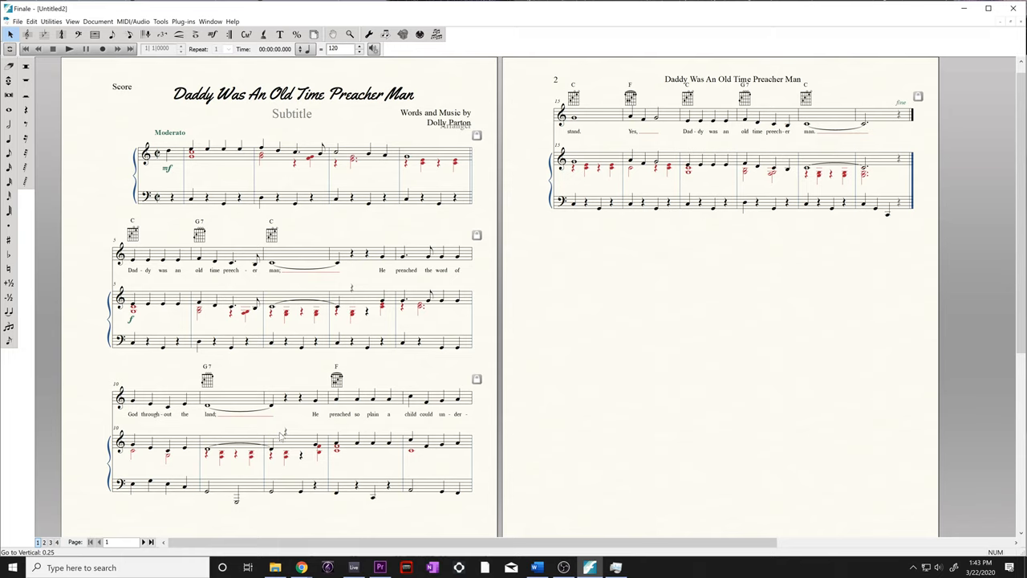
mouse_move(285, 411)
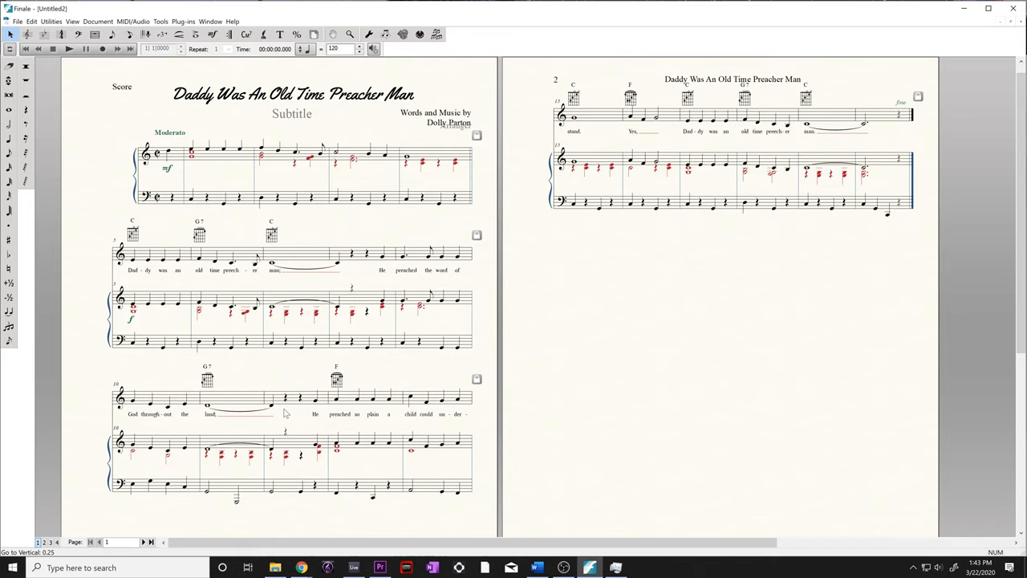